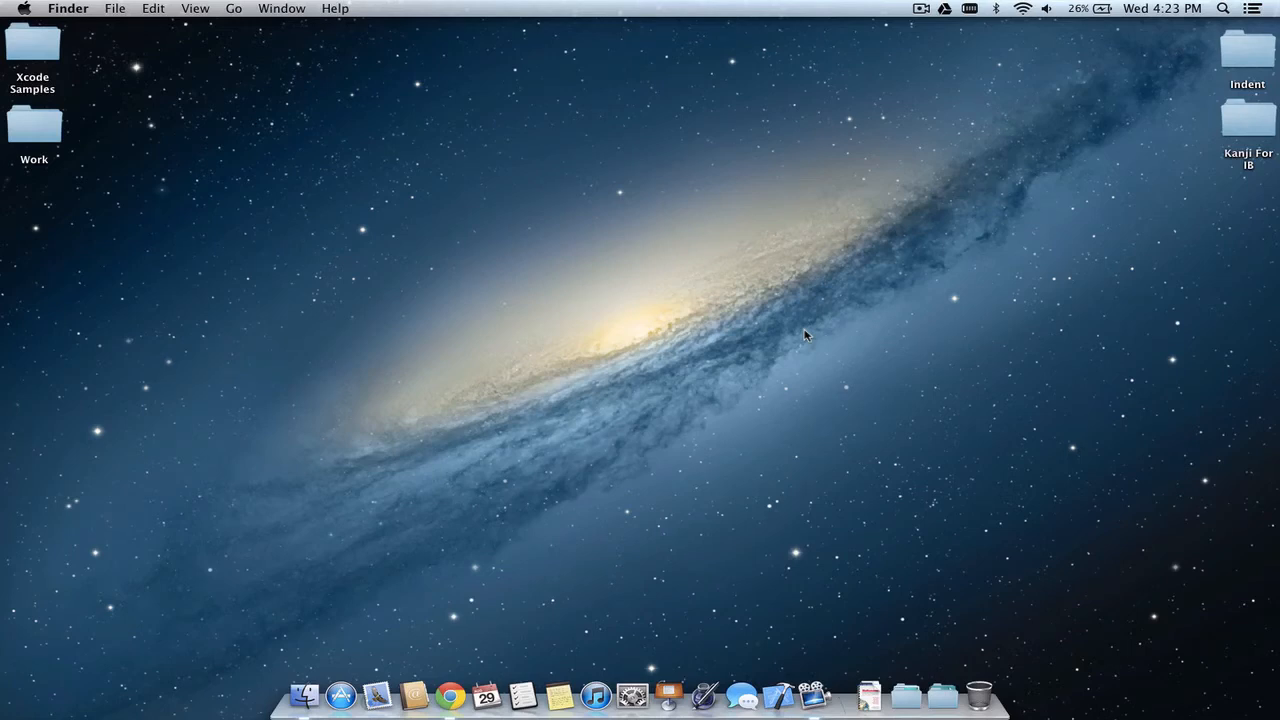
pyautogui.moveTo(808, 114)
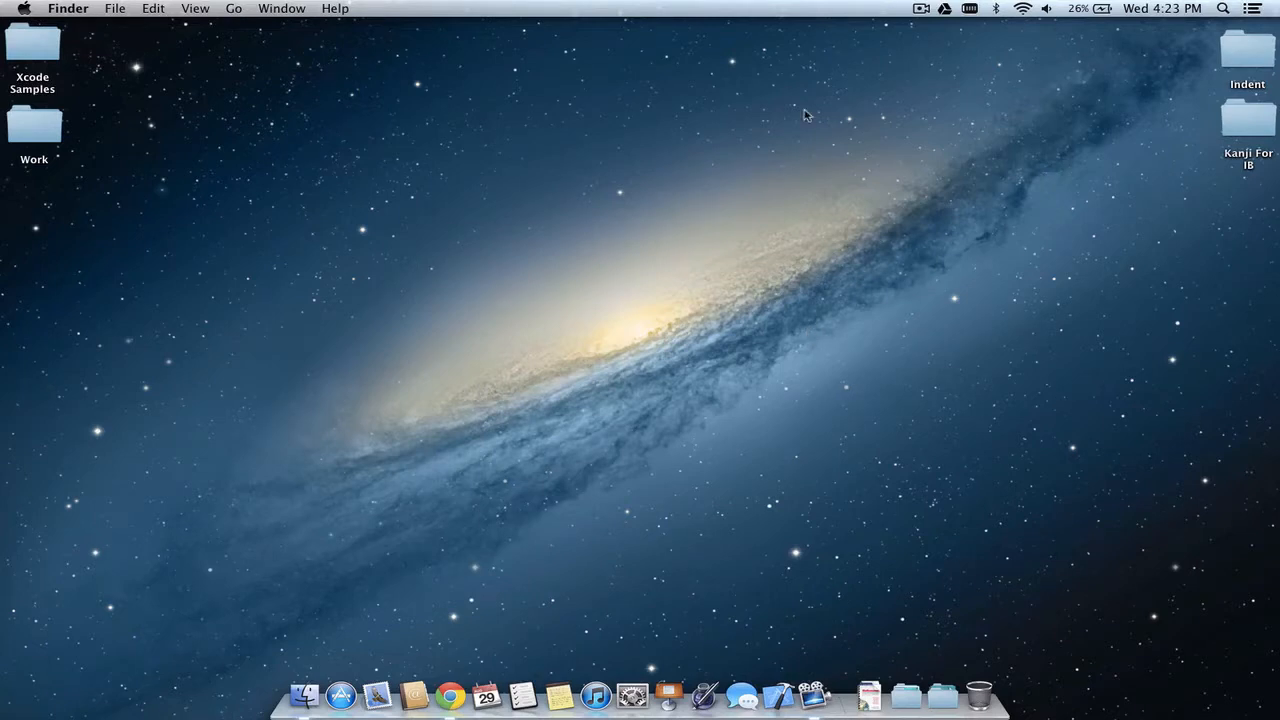
pyautogui.moveTo(856, 644)
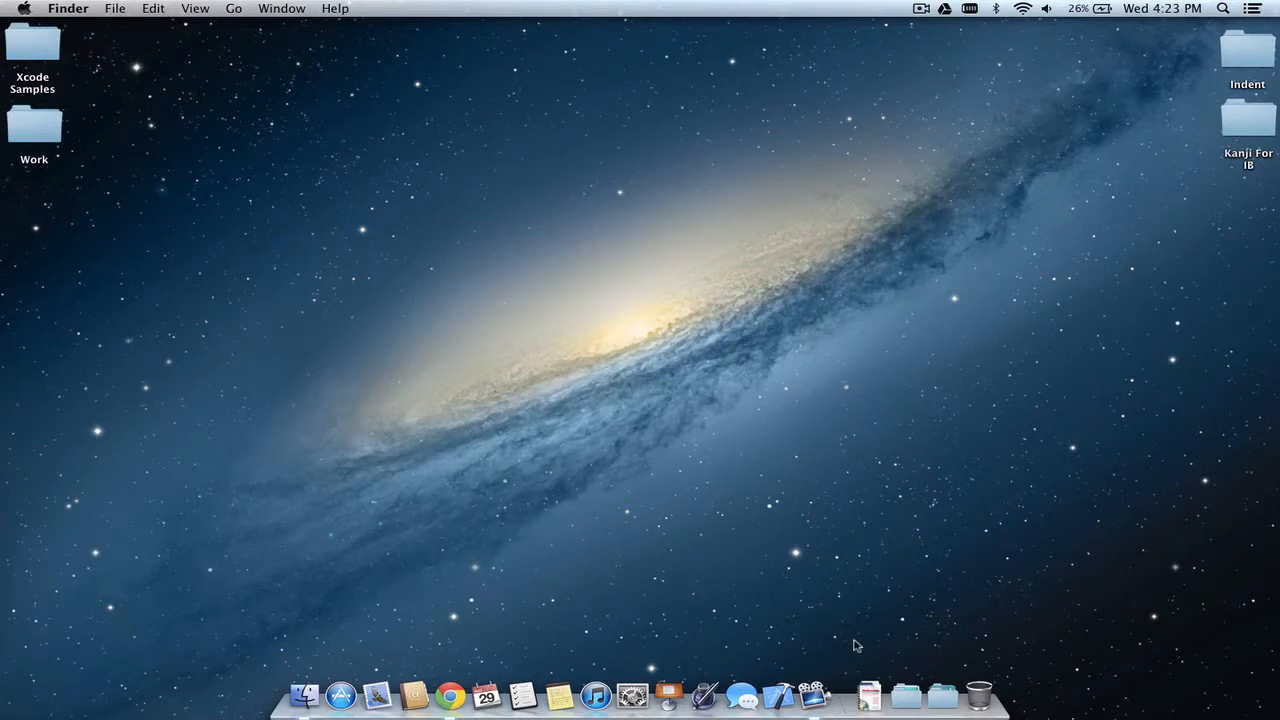
pyautogui.moveTo(710, 424)
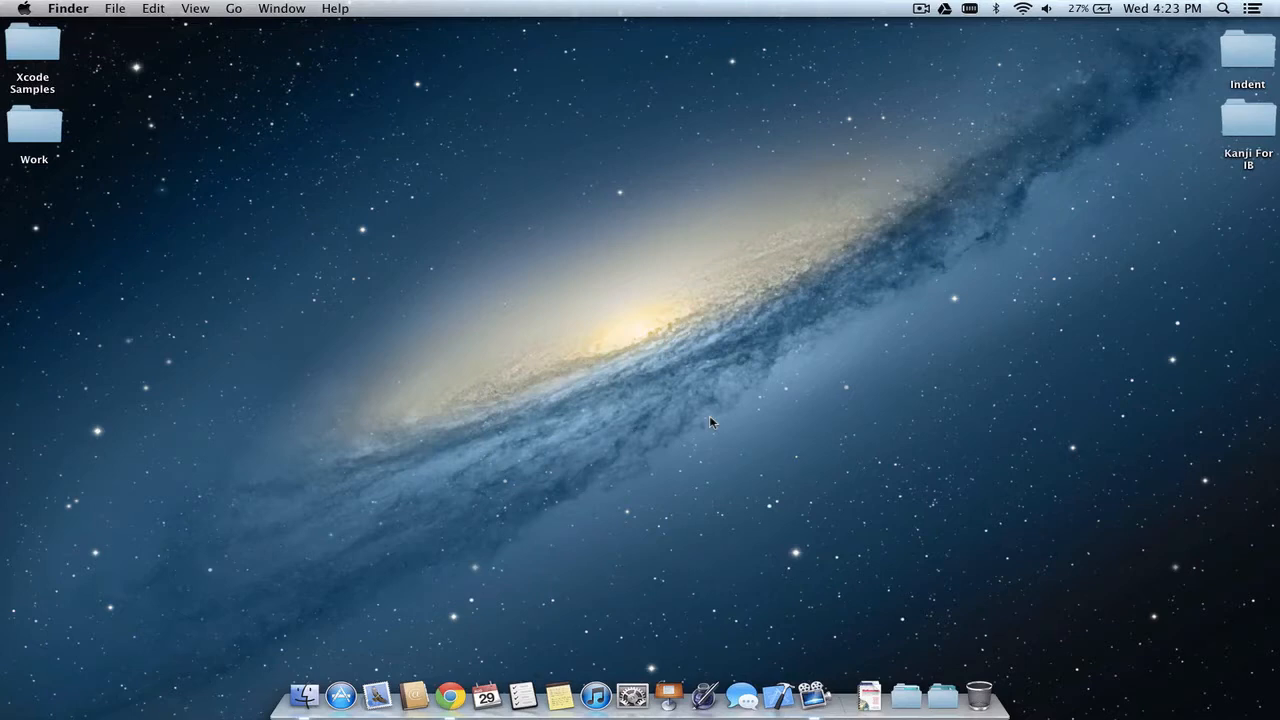
pyautogui.moveTo(808, 516)
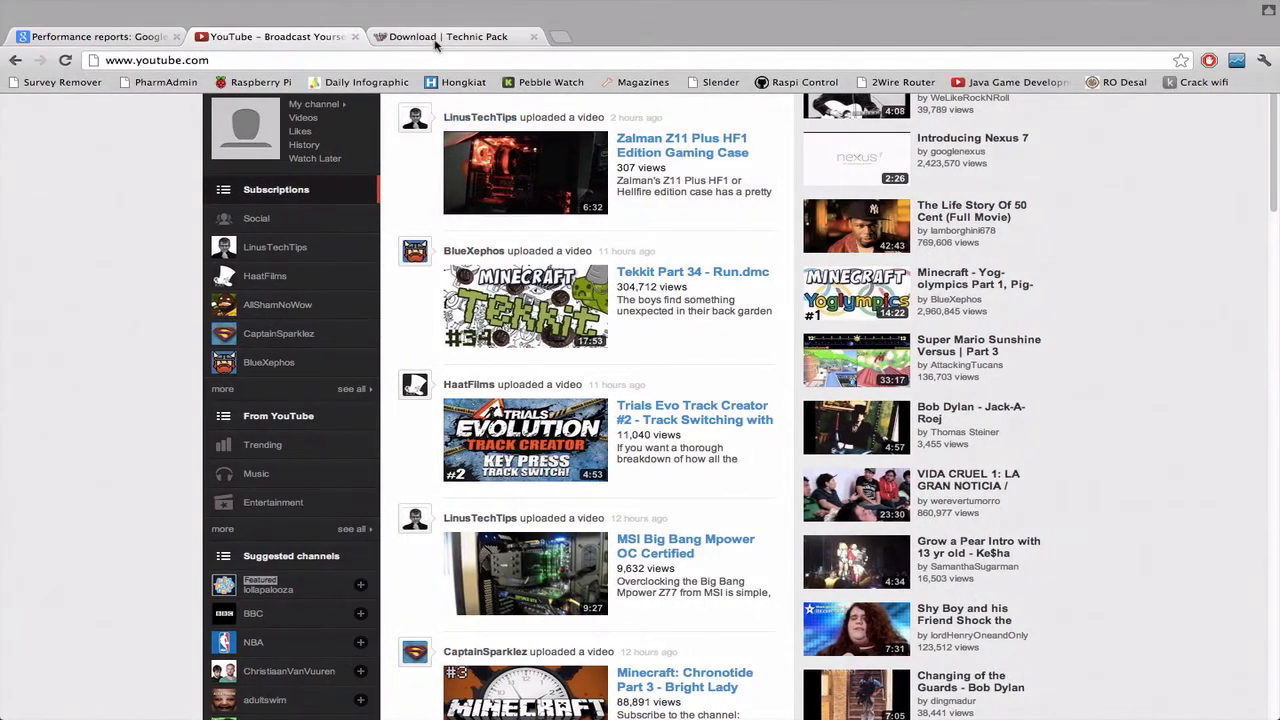
# Switch Chrome to the 'Download | Technic Pack' page.
pyautogui.click(450, 36)
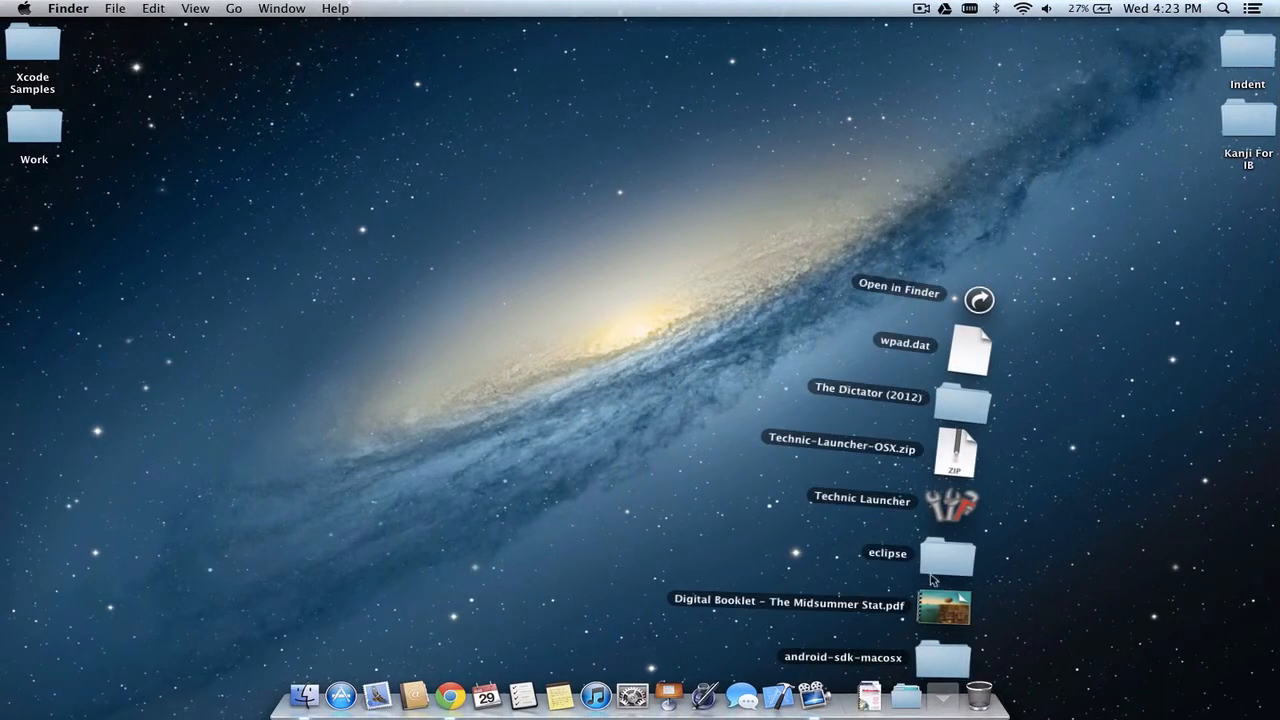
pyautogui.moveTo(948, 510)
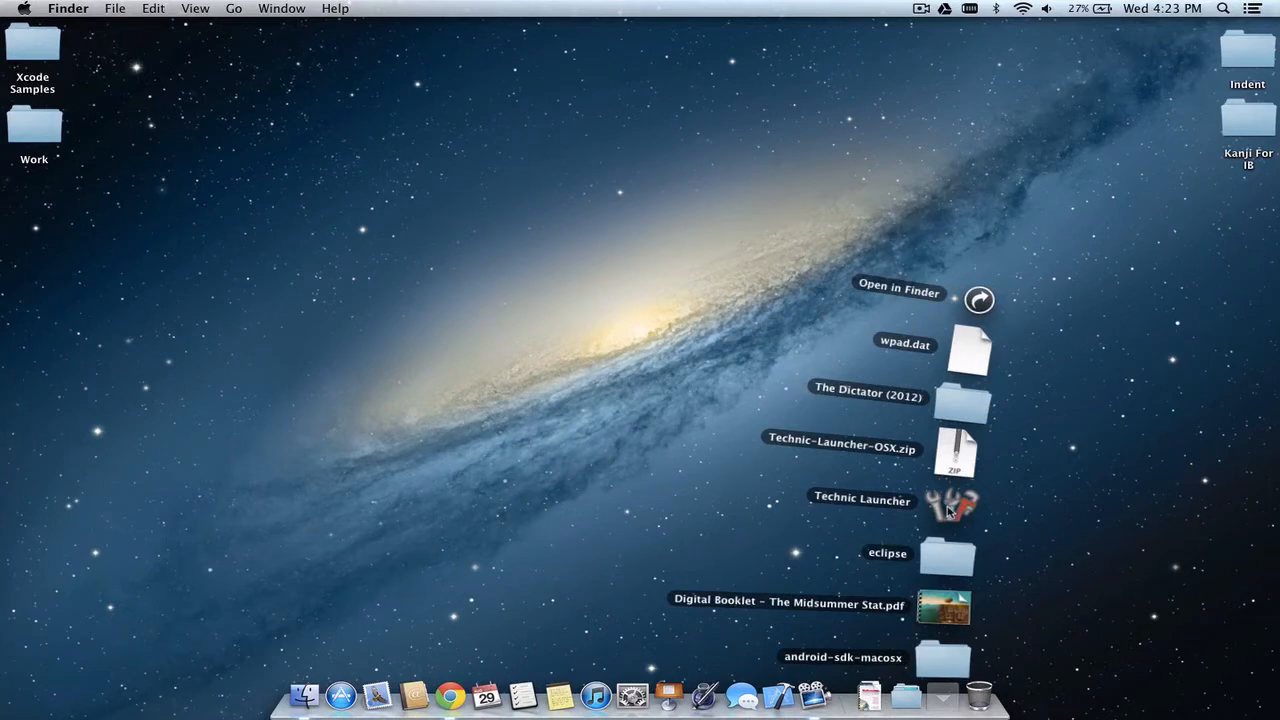
# Launch the downloaded Technic Launcher and cancel its Internet-download security warning.
pyautogui.doubleClick(952, 504)
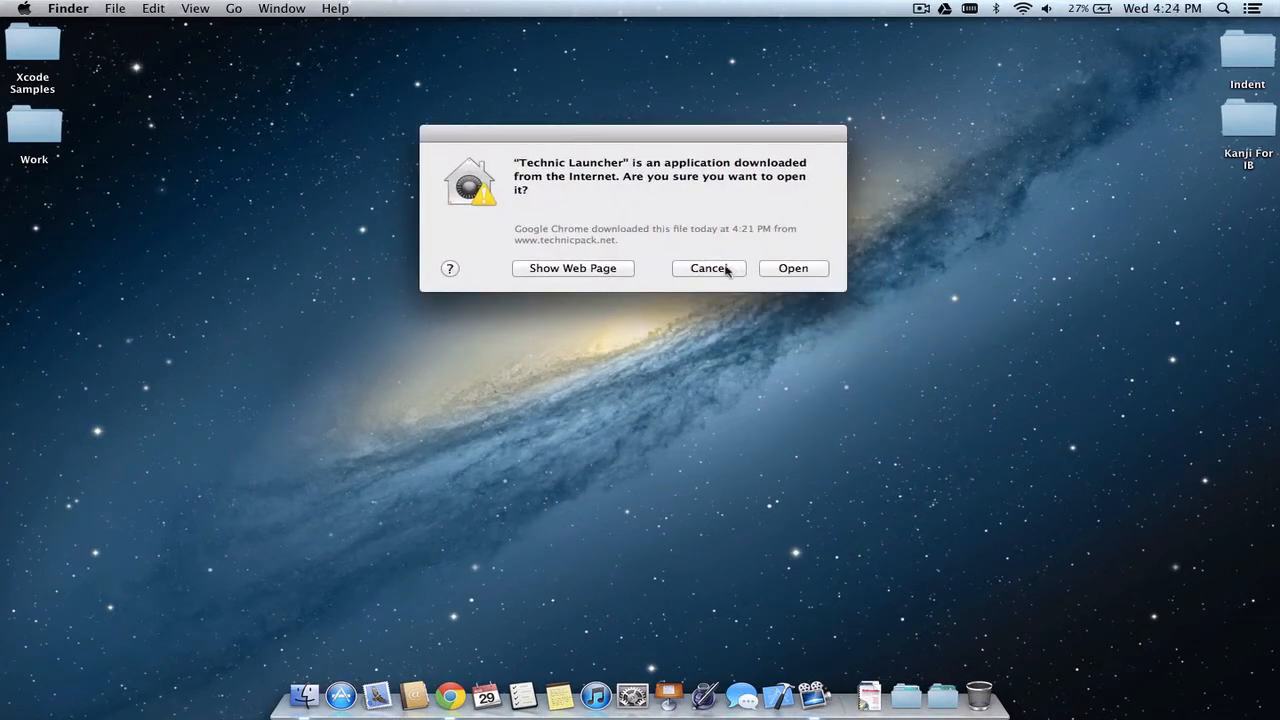
pyautogui.click(708, 268)
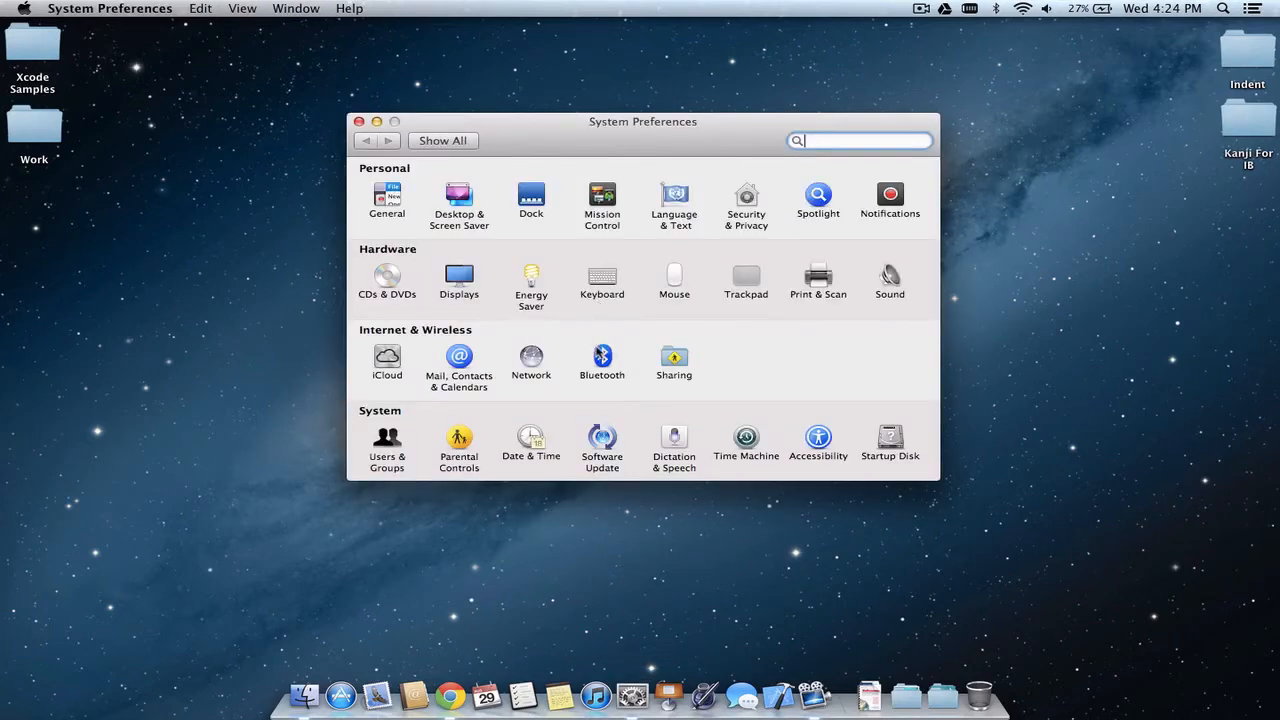
# In Security & Privacy > General, allow apps from Anywhere, then close System Preferences.
pyautogui.click(746, 200)
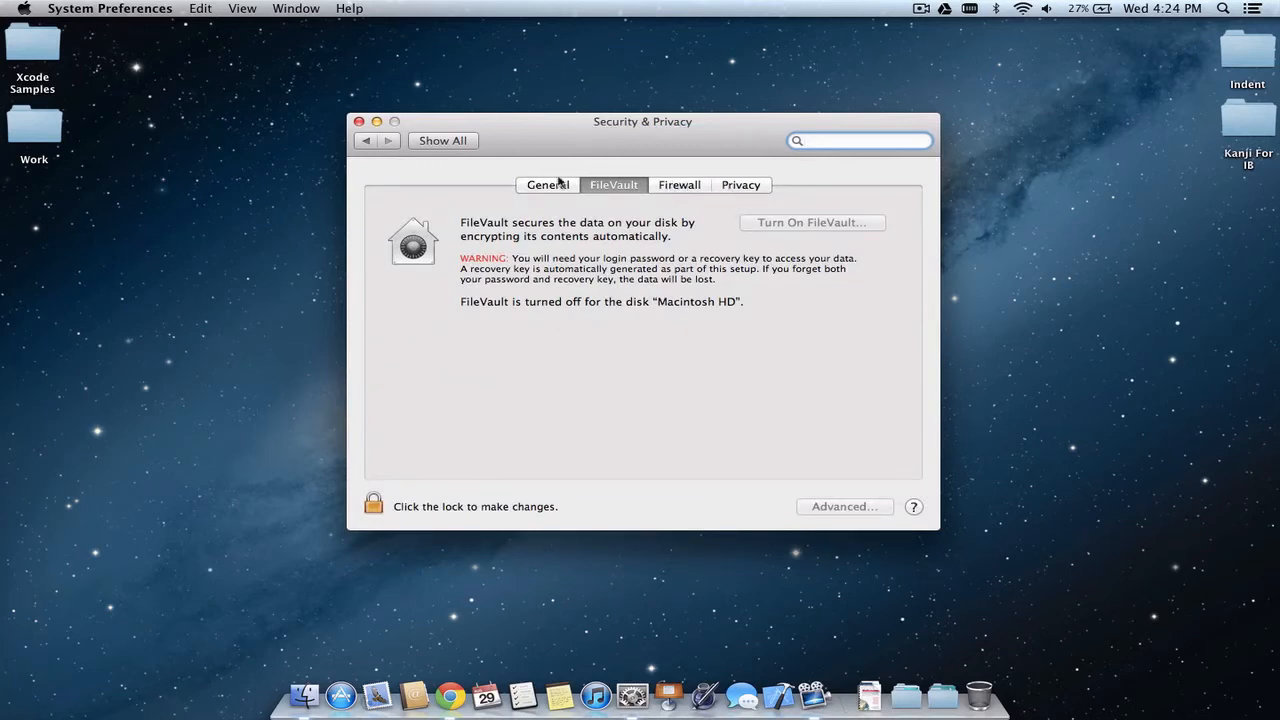
pyautogui.click(548, 184)
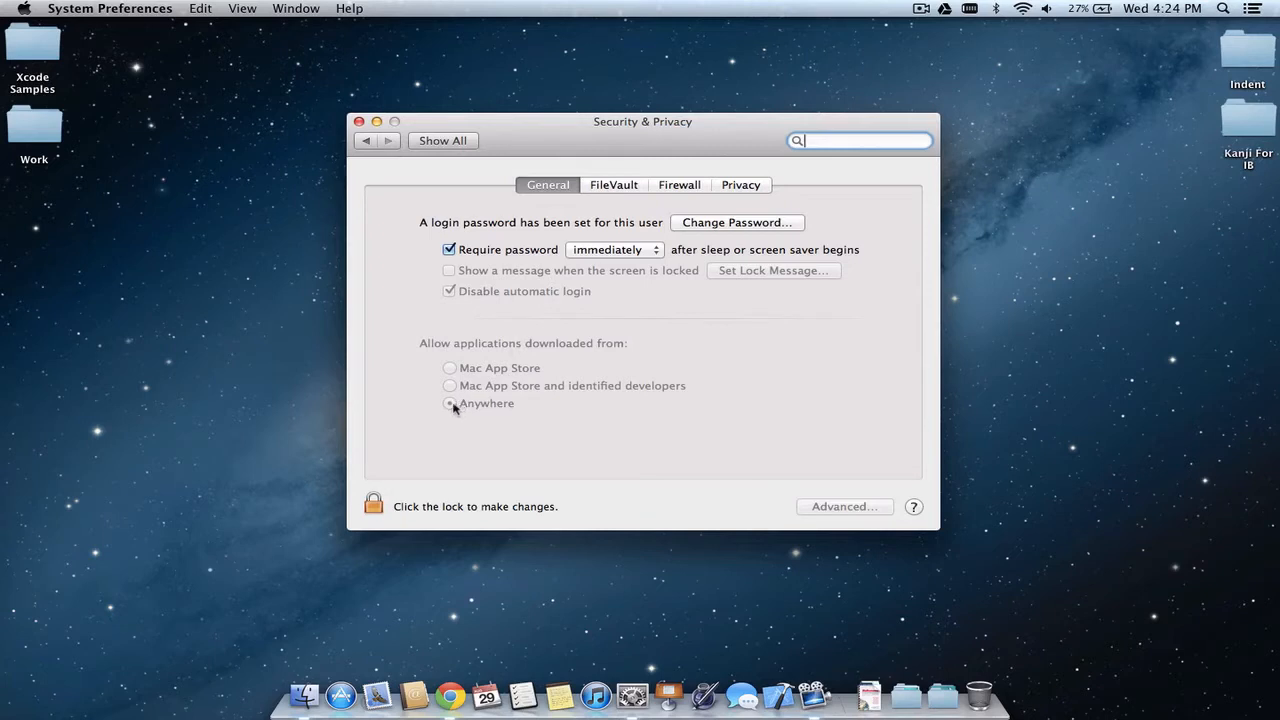
pyautogui.click(448, 404)
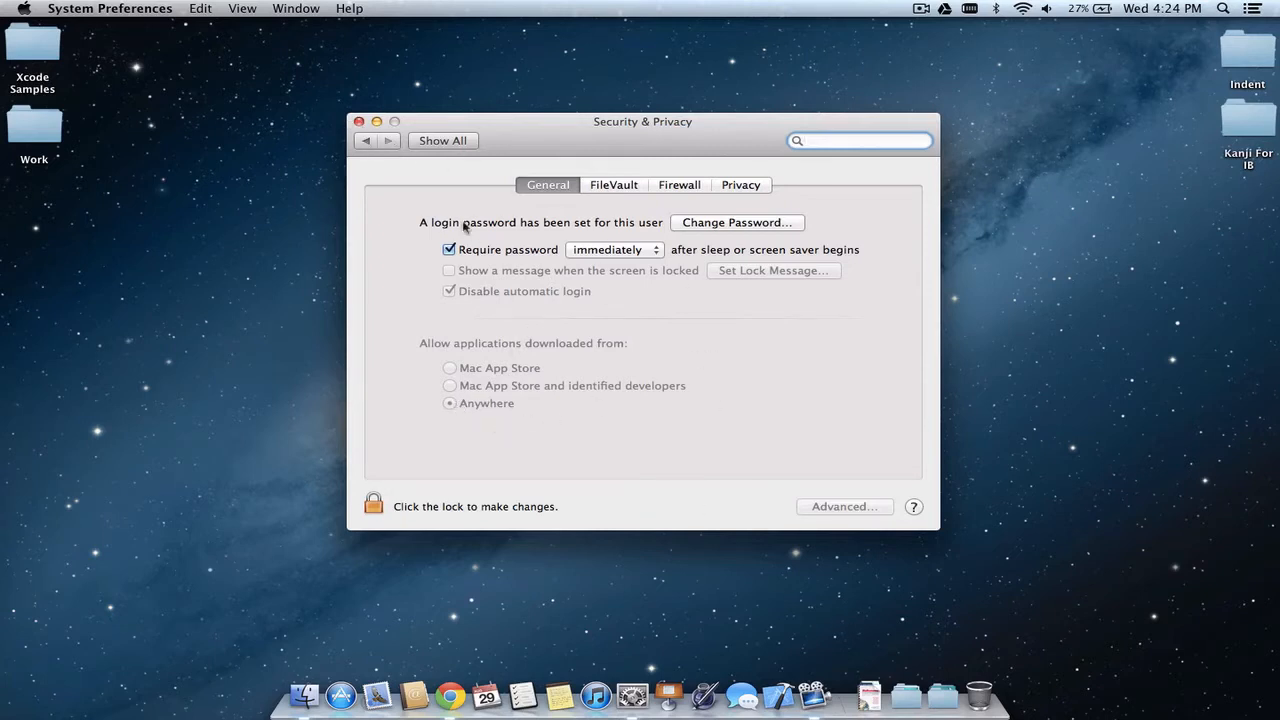
pyautogui.click(860, 140)
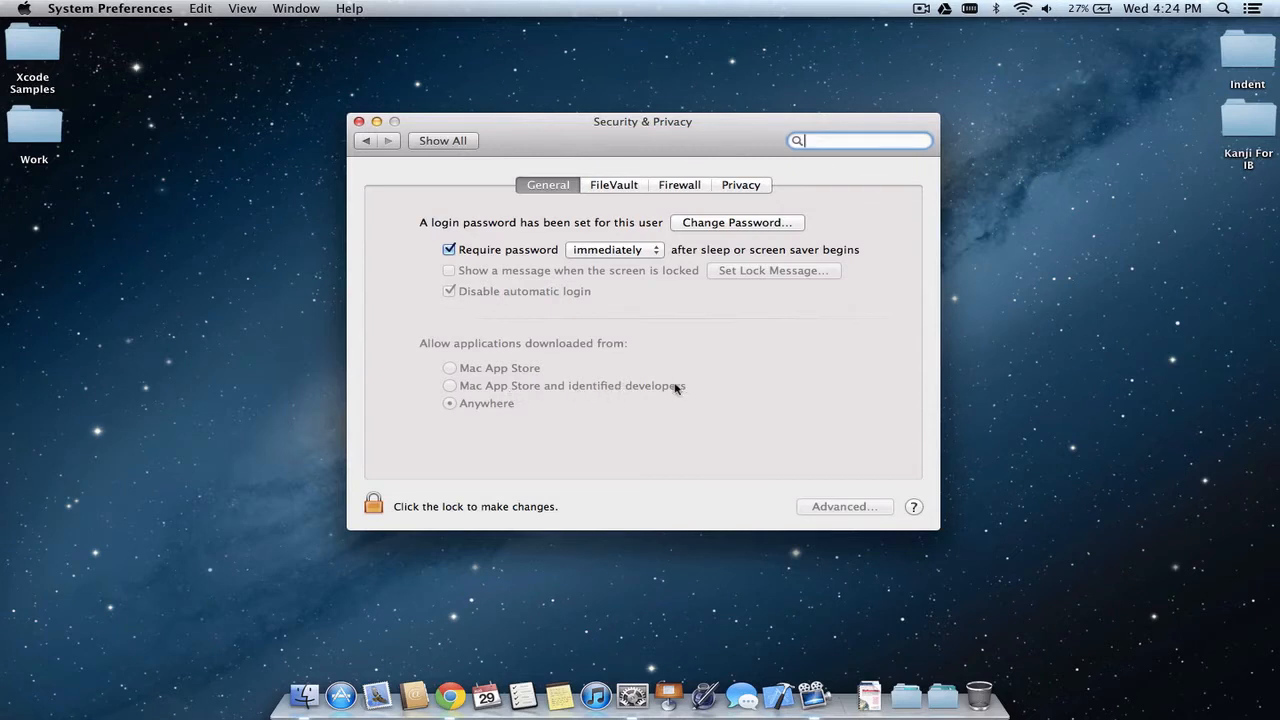
pyautogui.moveTo(492, 350)
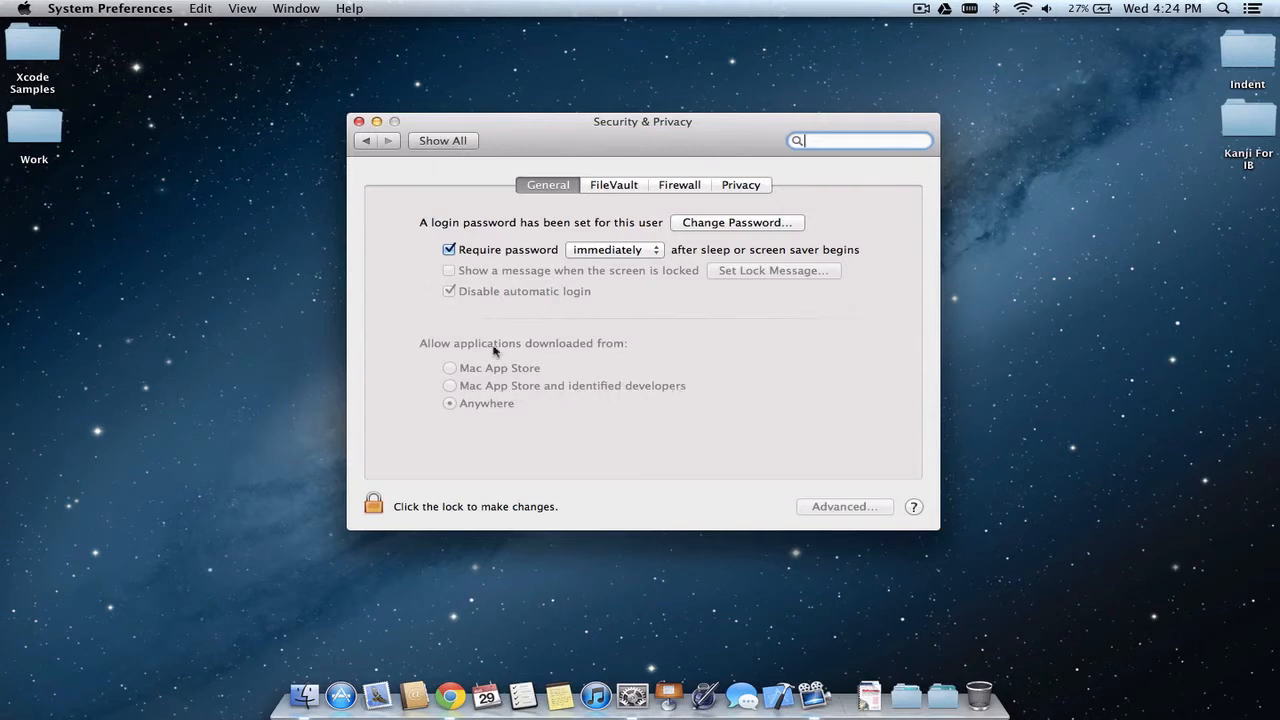
pyautogui.click(360, 122)
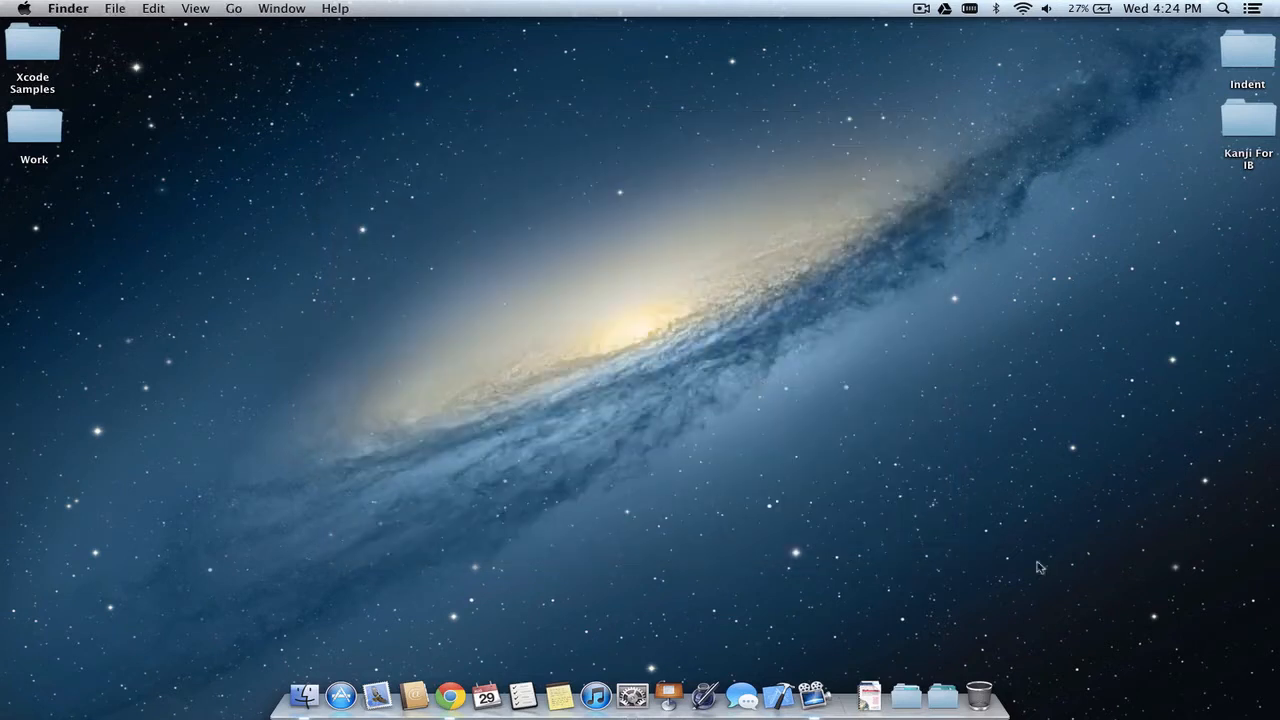
# Launch Technic Launcher from the Downloads stack and accept the new client update.
pyautogui.click(940, 692)
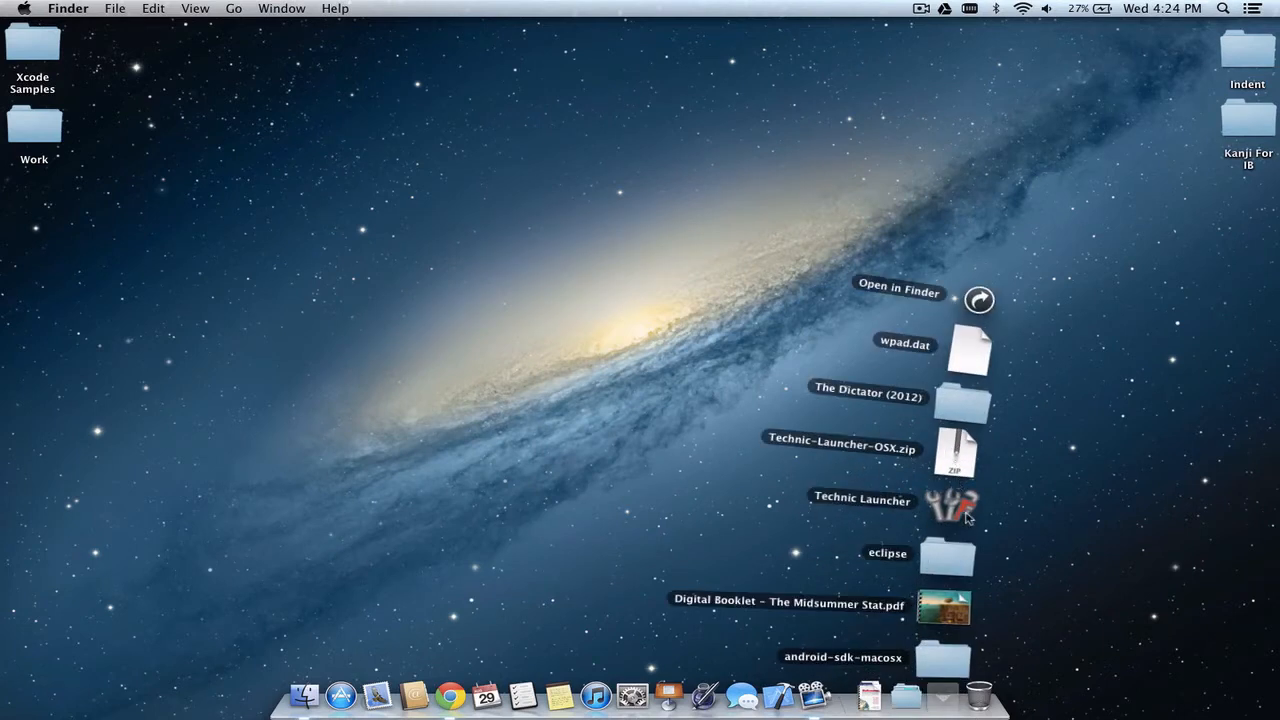
pyautogui.doubleClick(956, 504)
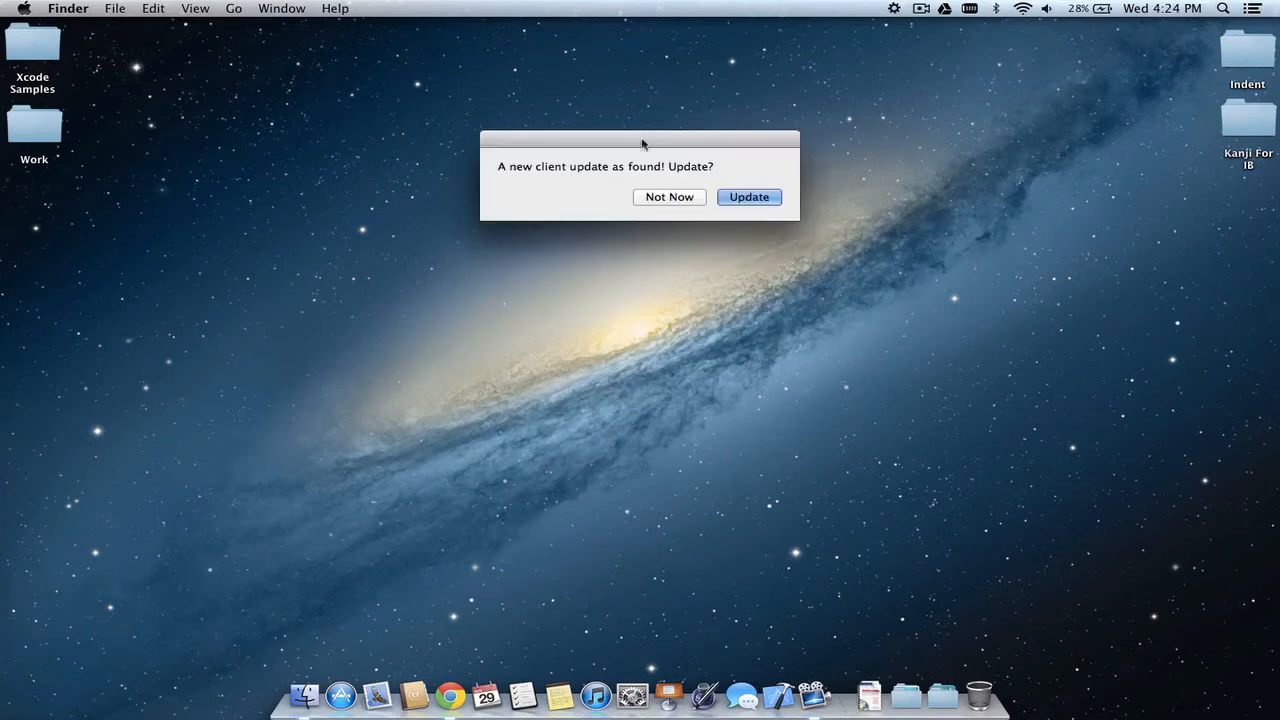
pyautogui.moveTo(604, 184)
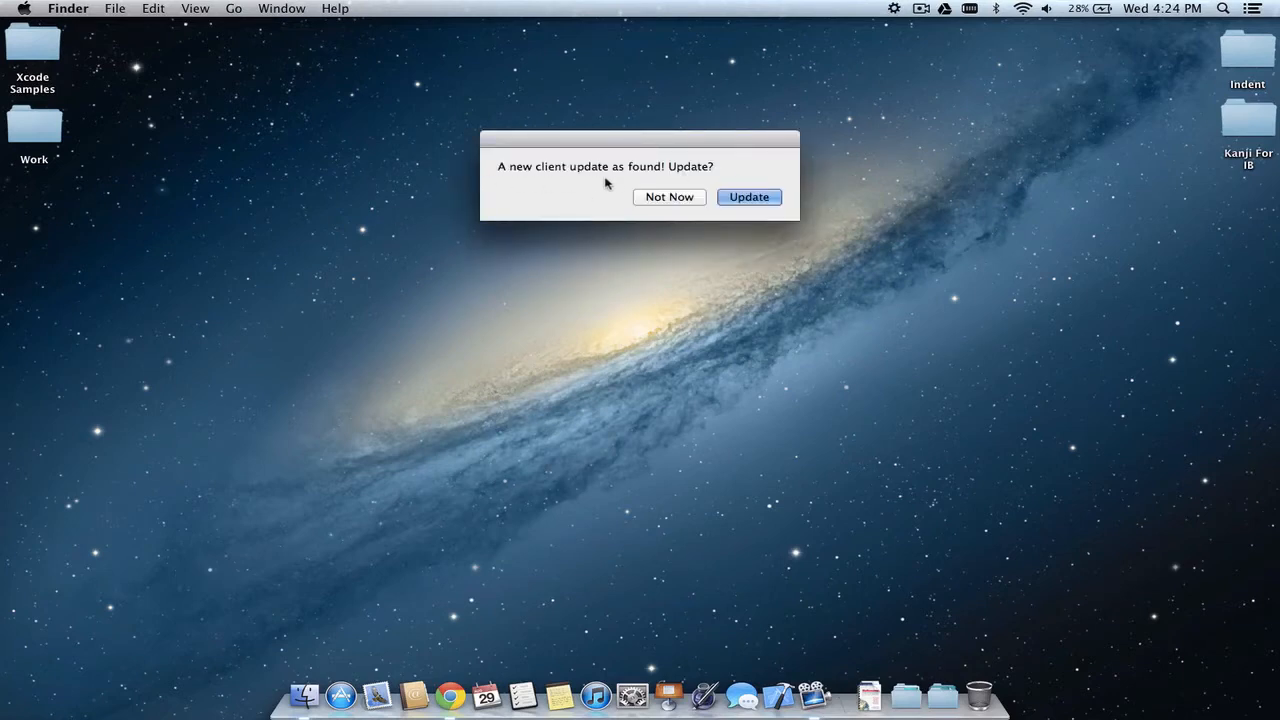
pyautogui.moveTo(712, 188)
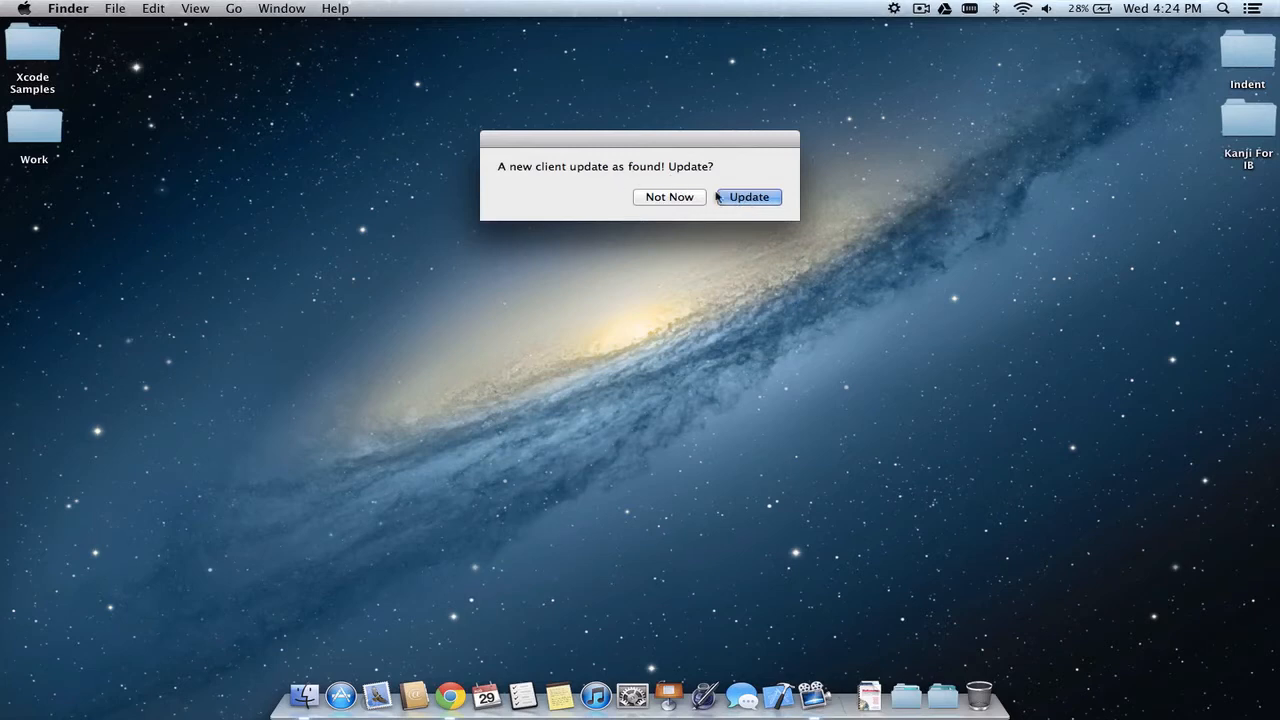
pyautogui.click(748, 196)
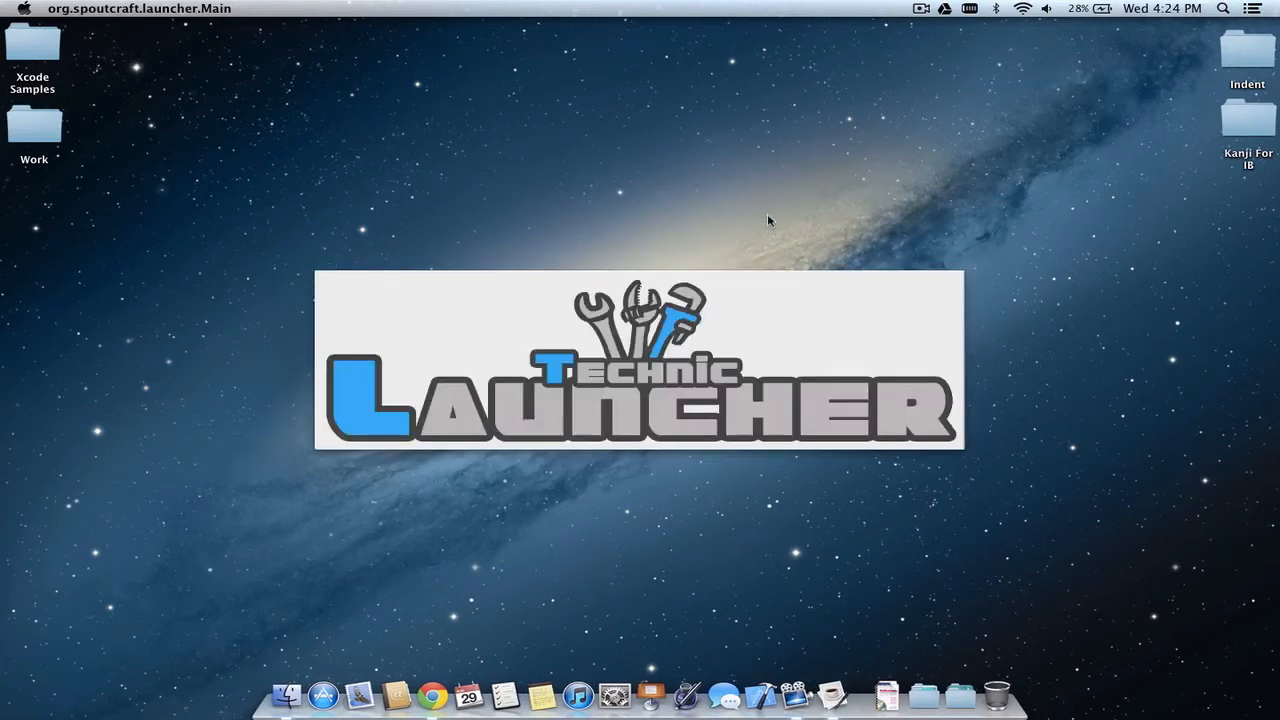
pyautogui.moveTo(764, 364)
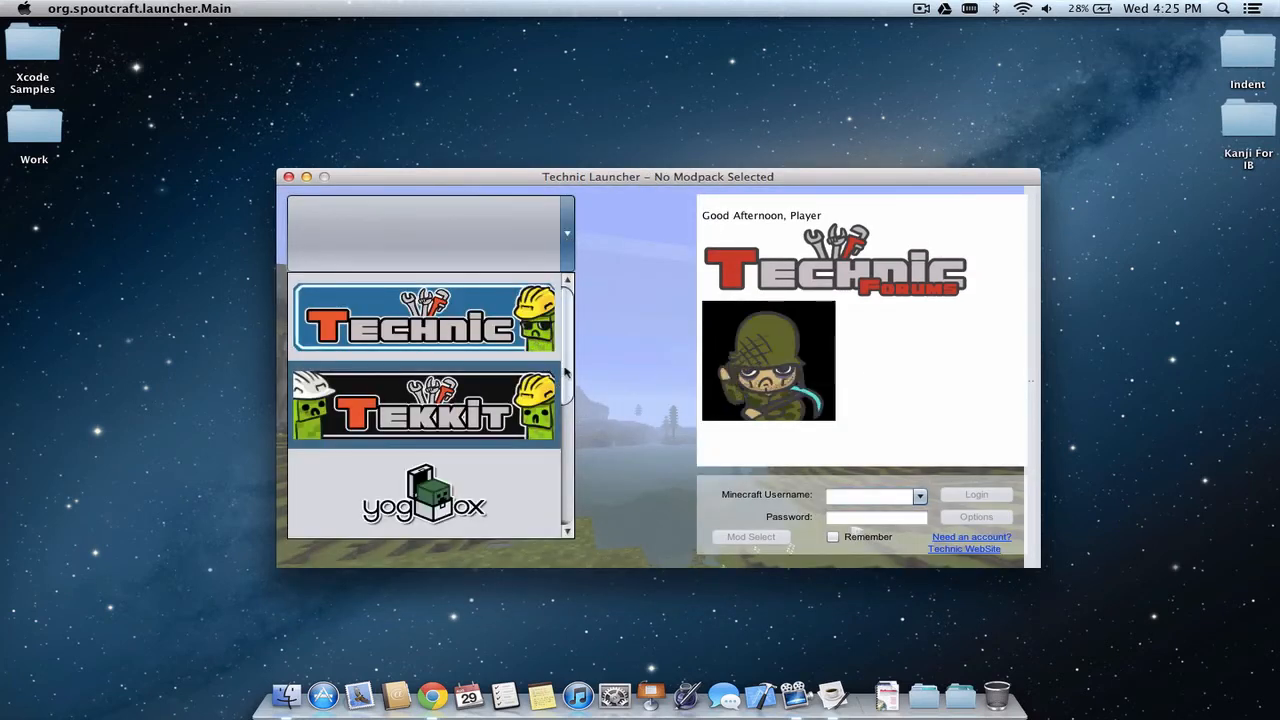
# Choose the Tekkit modpack from the launcher's modpack list.
pyautogui.scroll(-3)
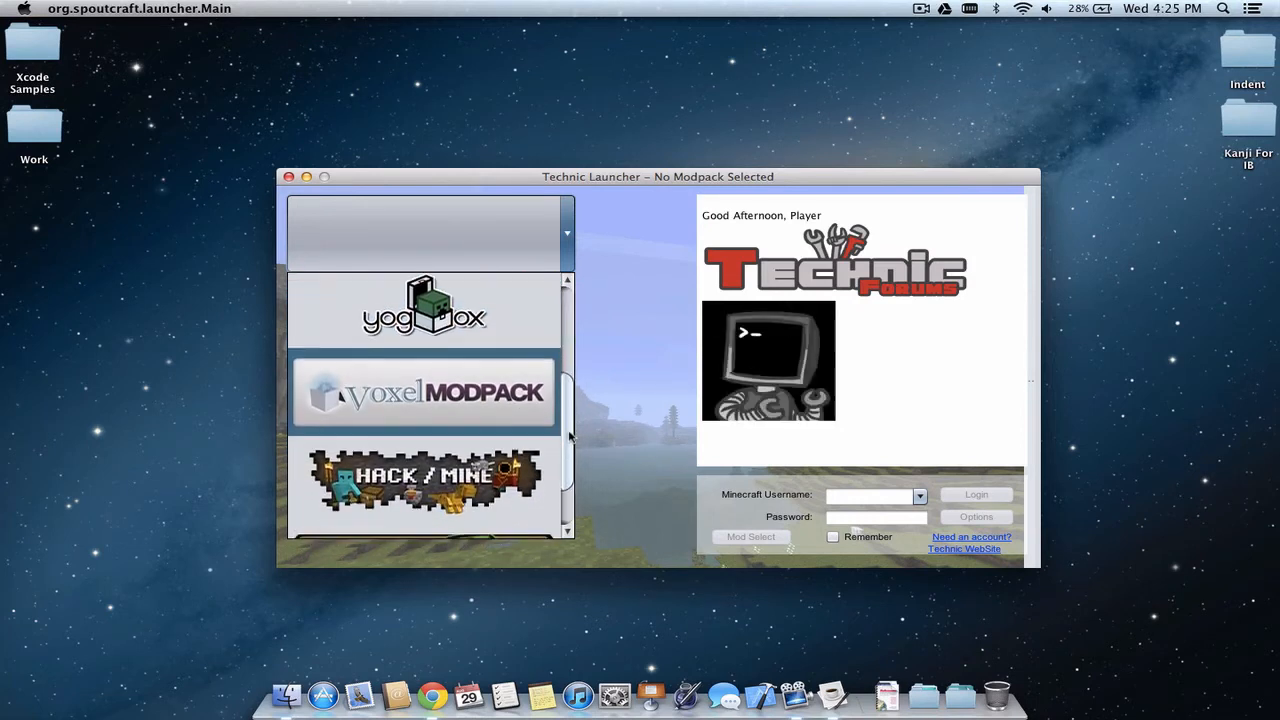
pyautogui.scroll(-3)
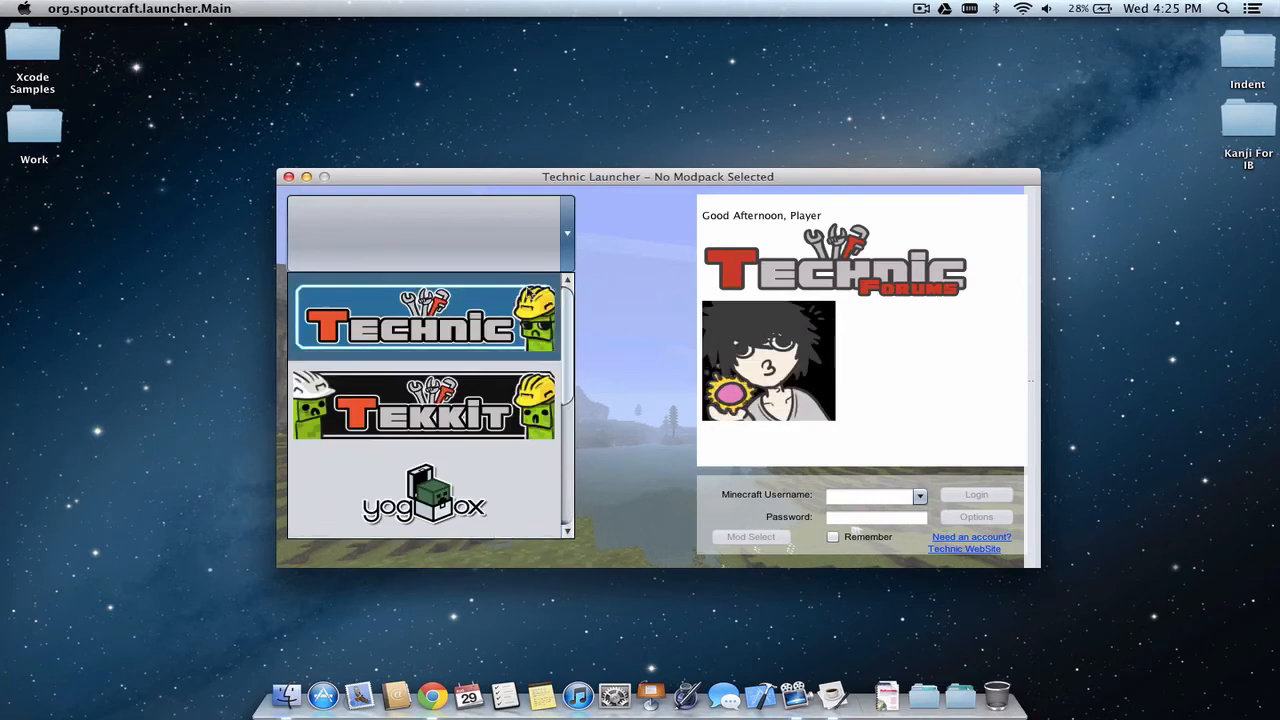
pyautogui.click(424, 404)
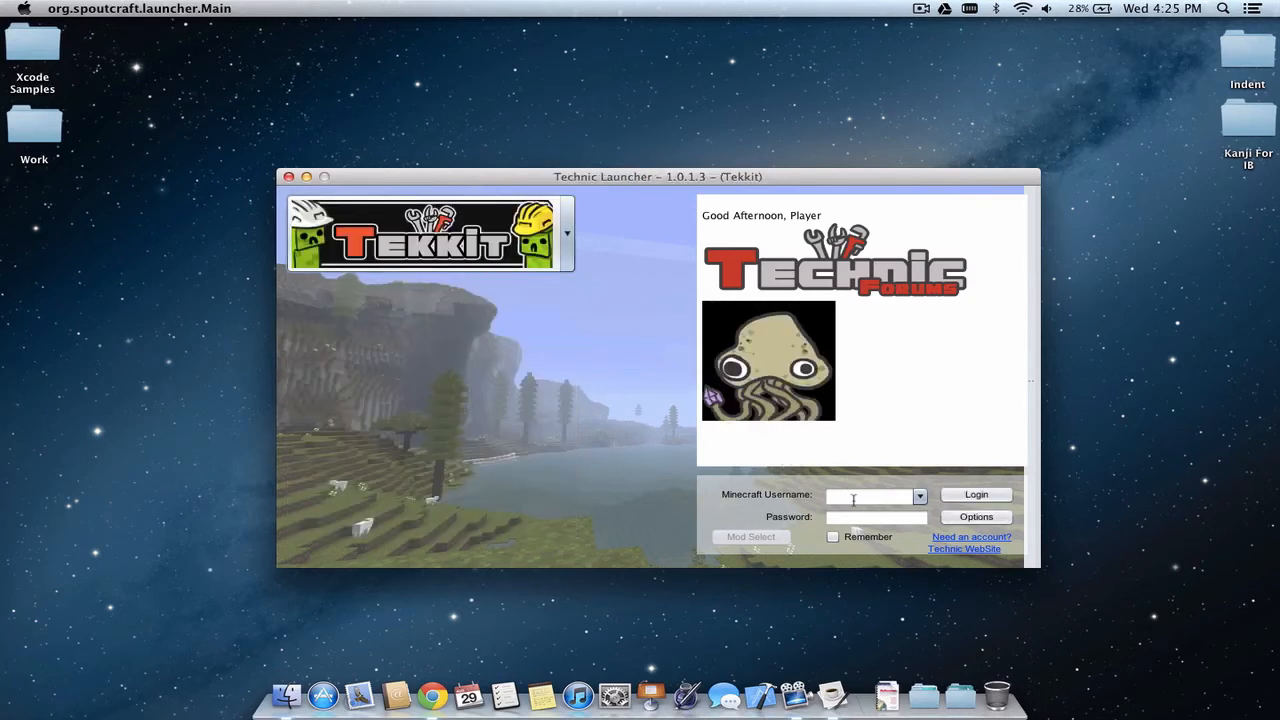
pyautogui.write('sammovale')
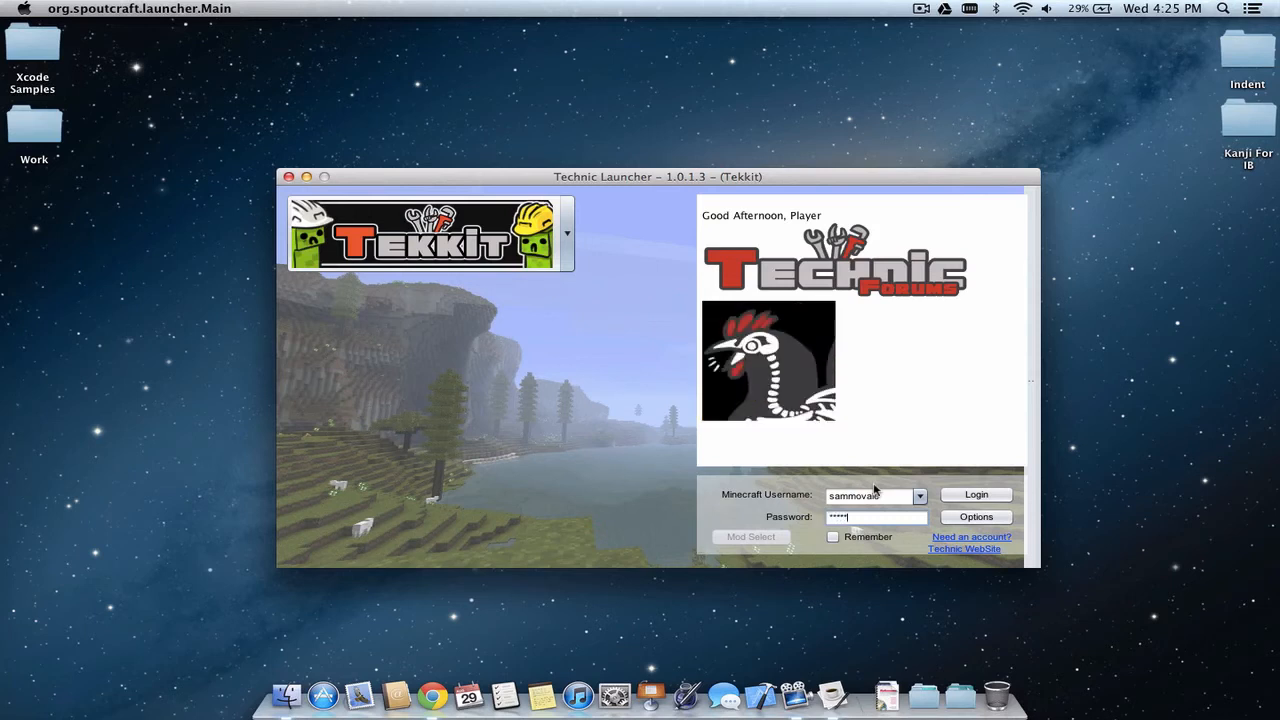
pyautogui.click(832, 536)
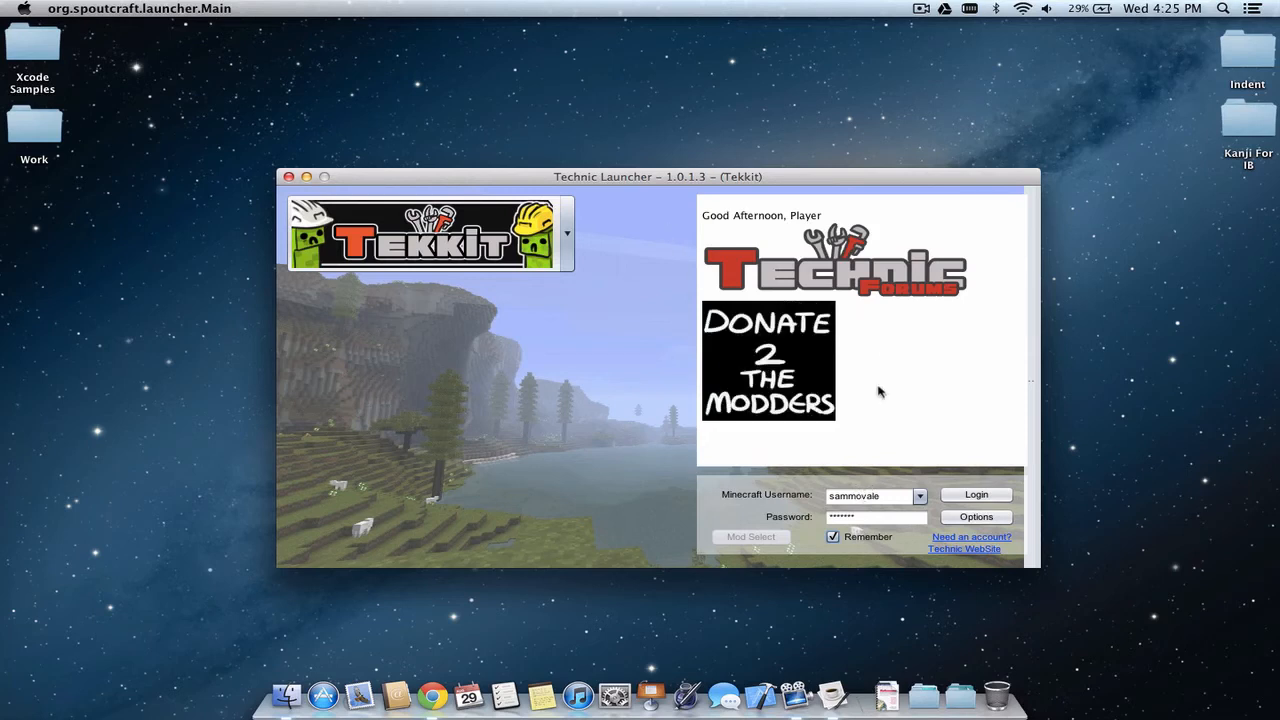
pyautogui.click(976, 494)
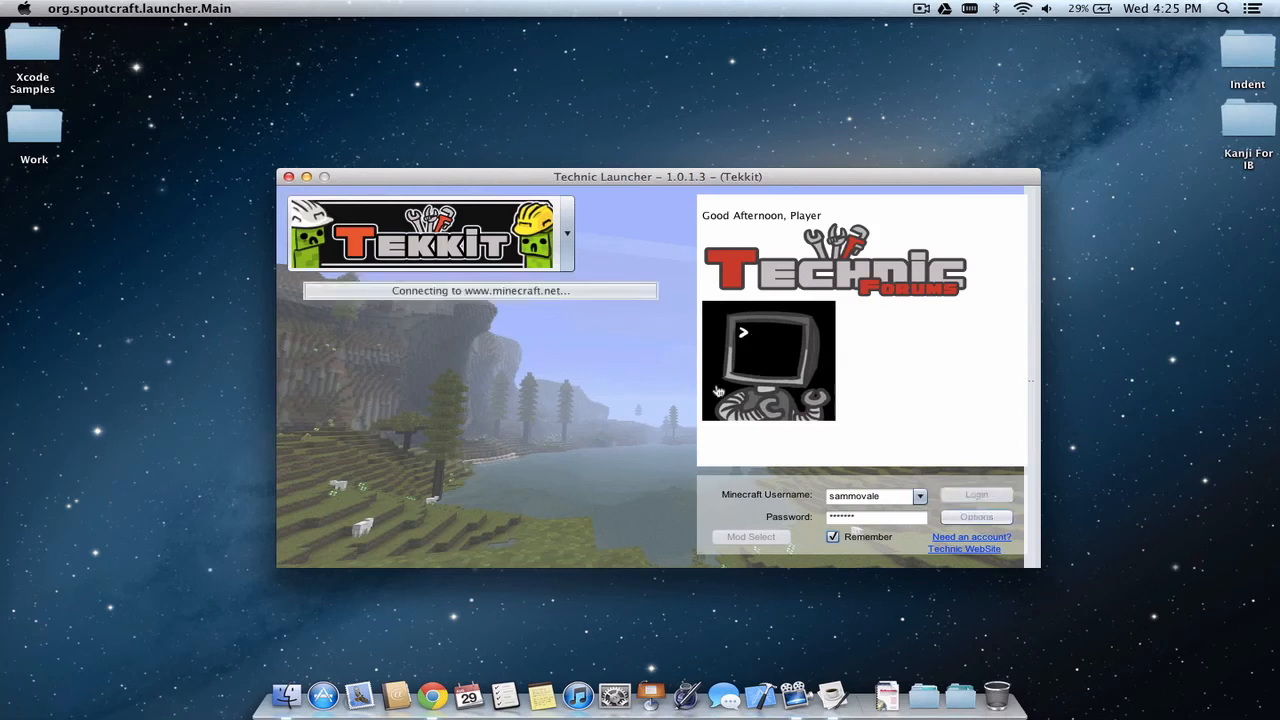